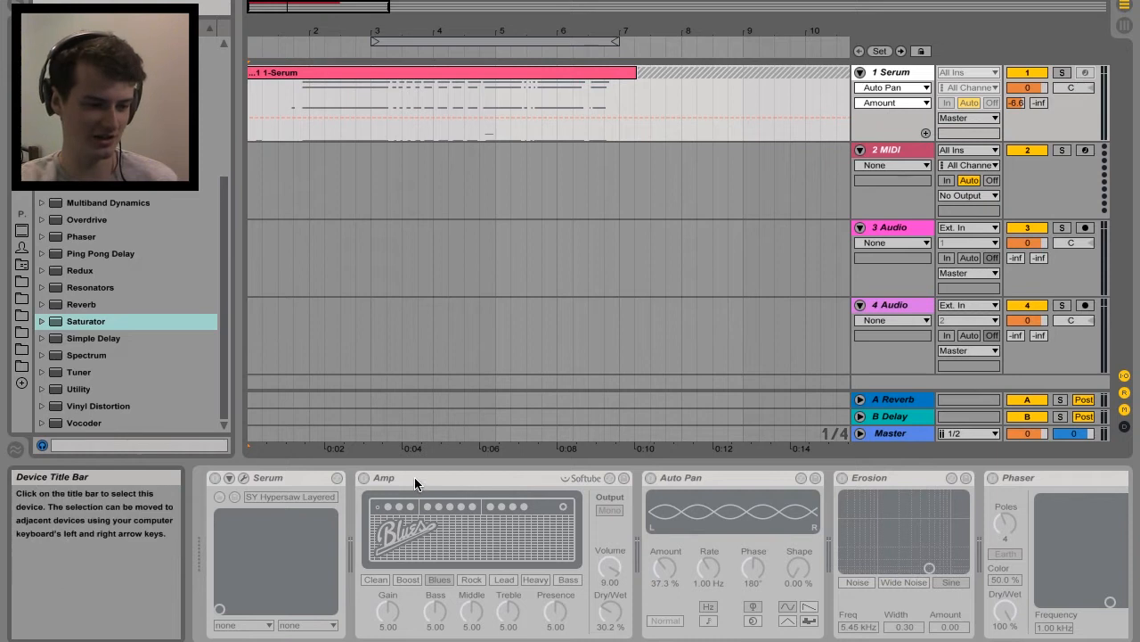
pyautogui.moveTo(914, 492)
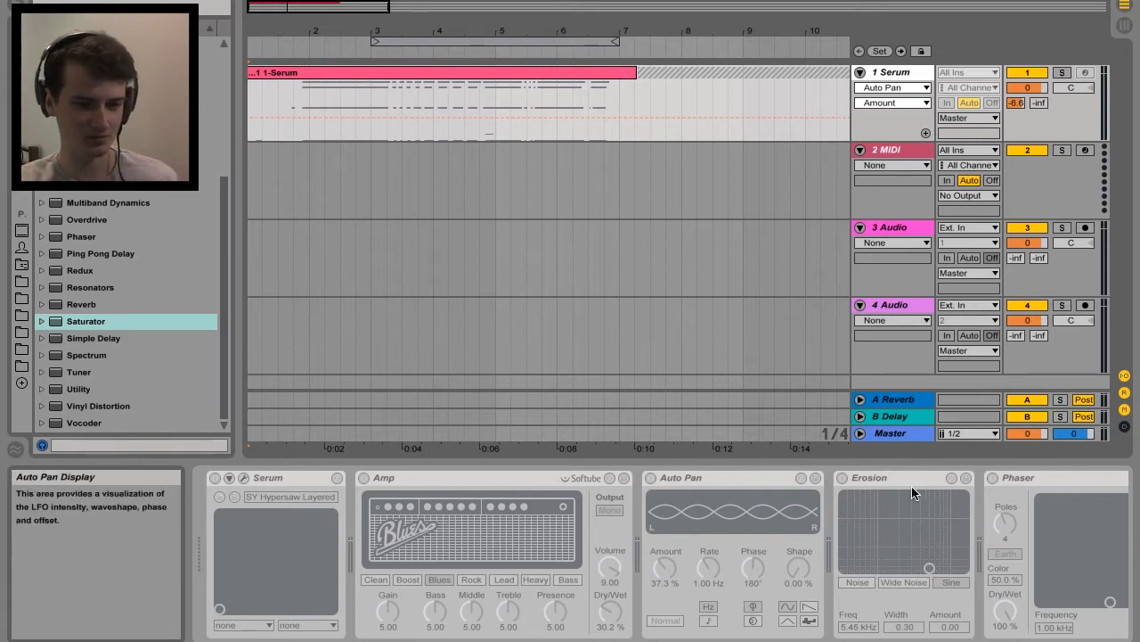
pyautogui.moveTo(641, 448)
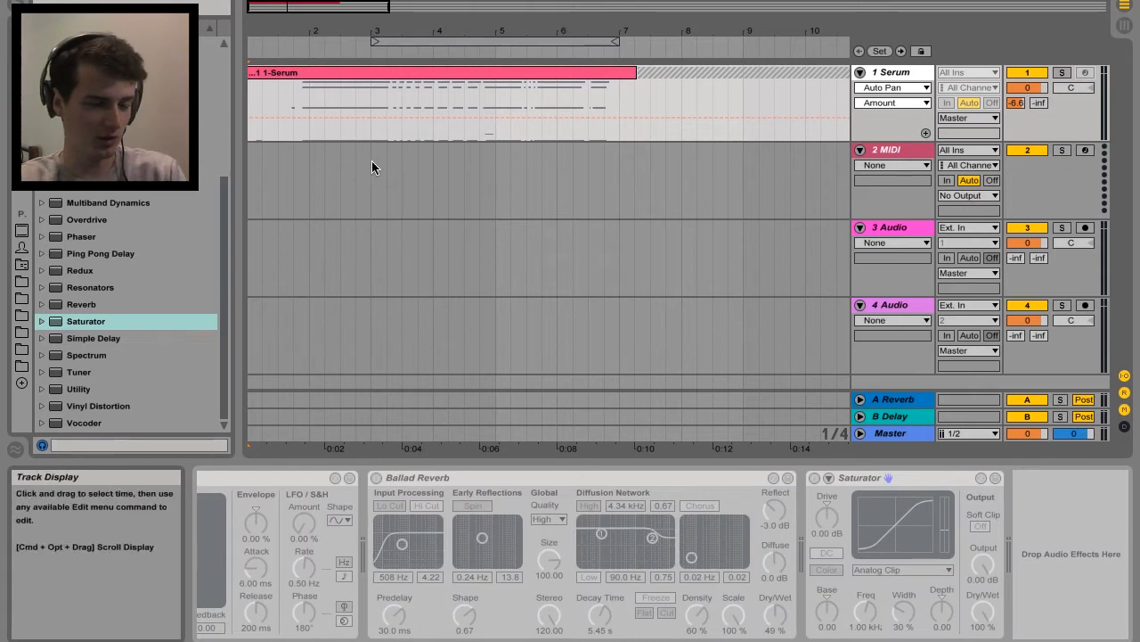
# Move the playhead near the clip start, then flatten the frozen Serum track into an audio track.
pyautogui.click(303, 80)
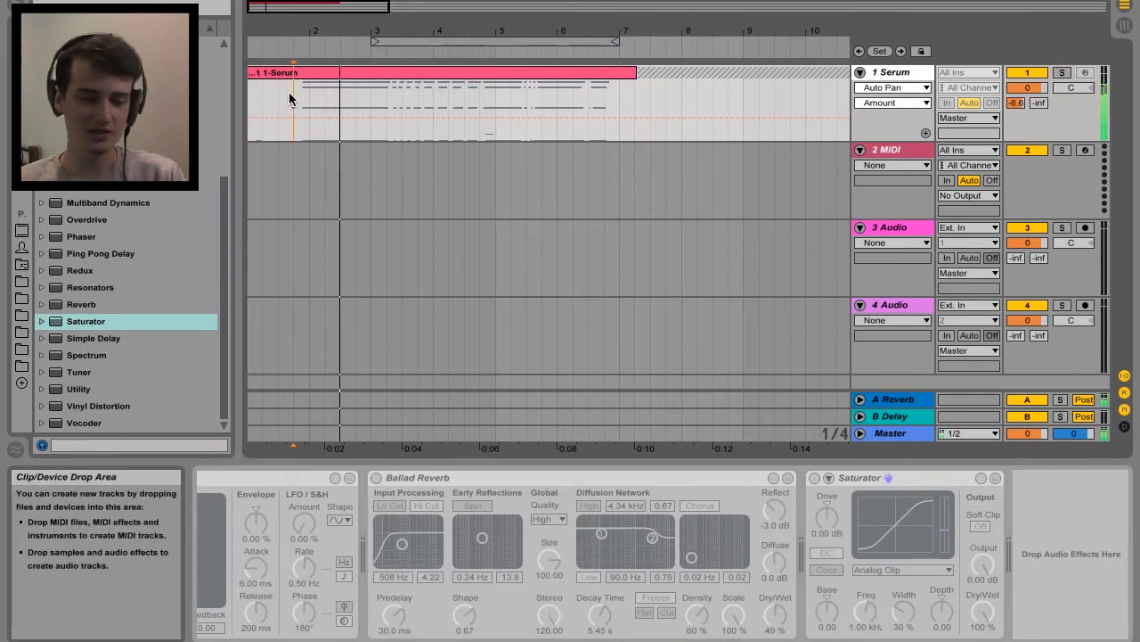
pyautogui.moveTo(594, 231)
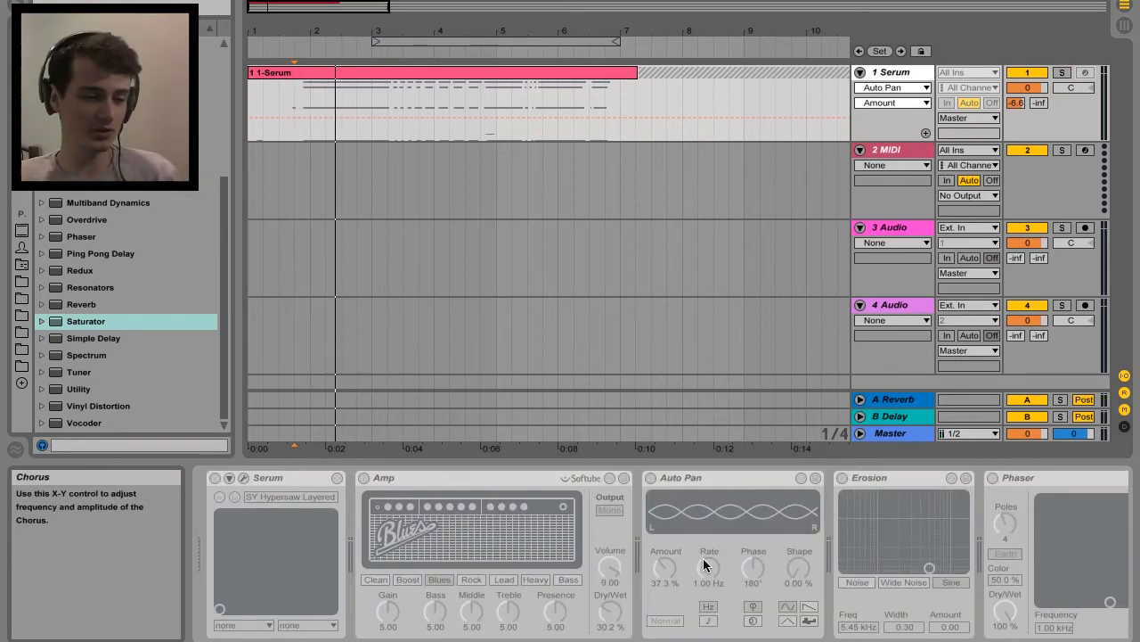
pyautogui.moveTo(682, 221)
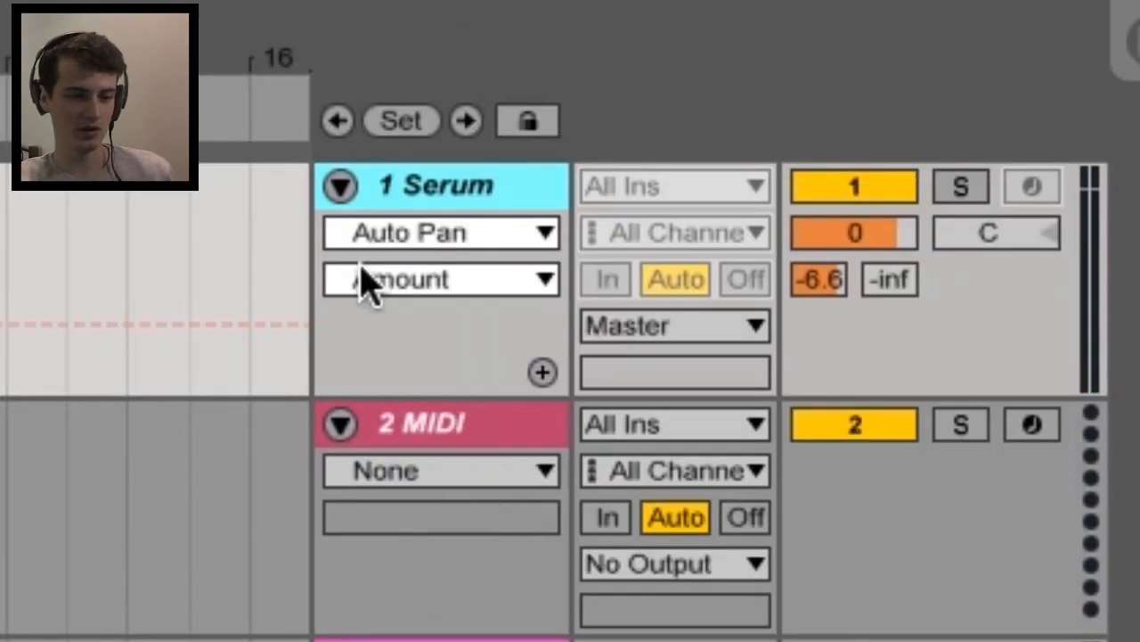
pyautogui.rightClick(436, 186)
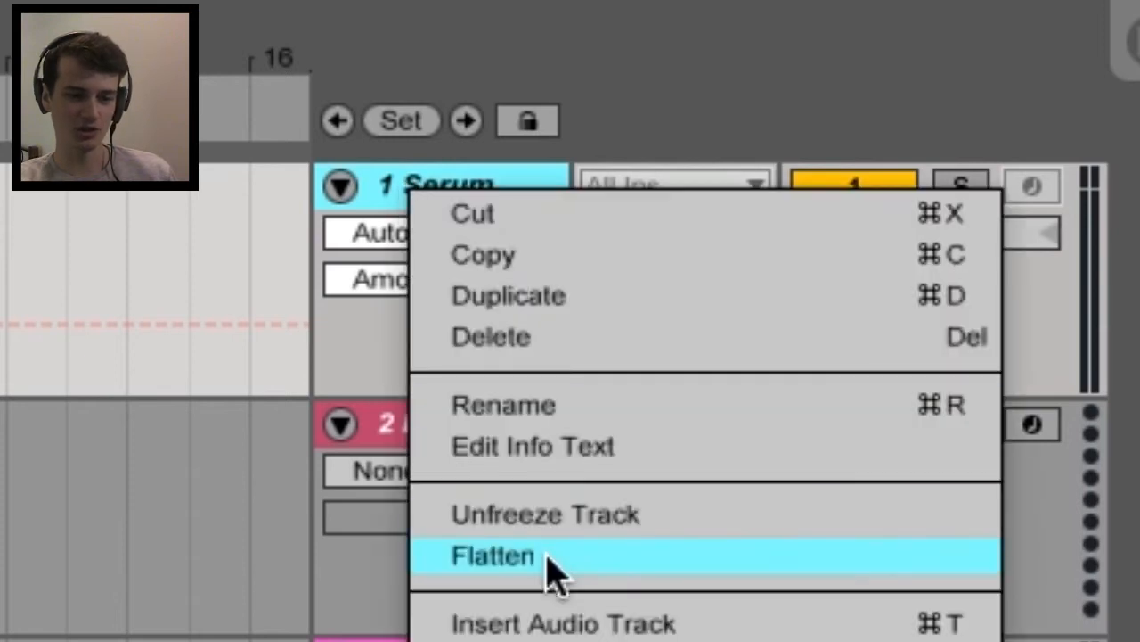
pyautogui.click(494, 555)
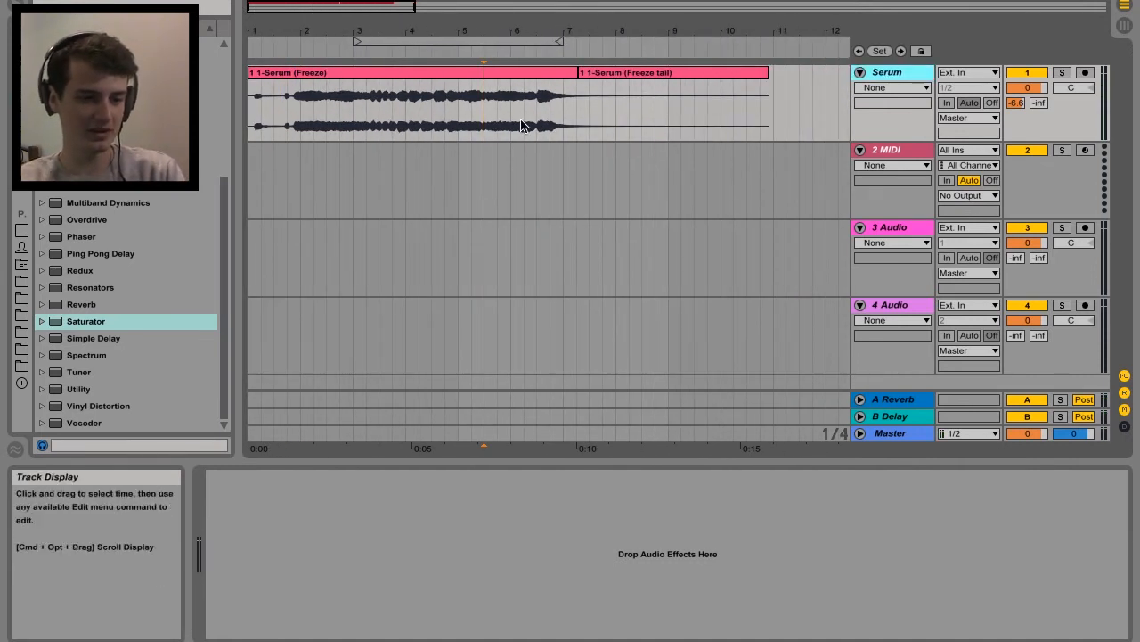
# Open and dismiss the flattened Serum track's context menu before undoing the flatten.
pyautogui.rightClick(891, 73)
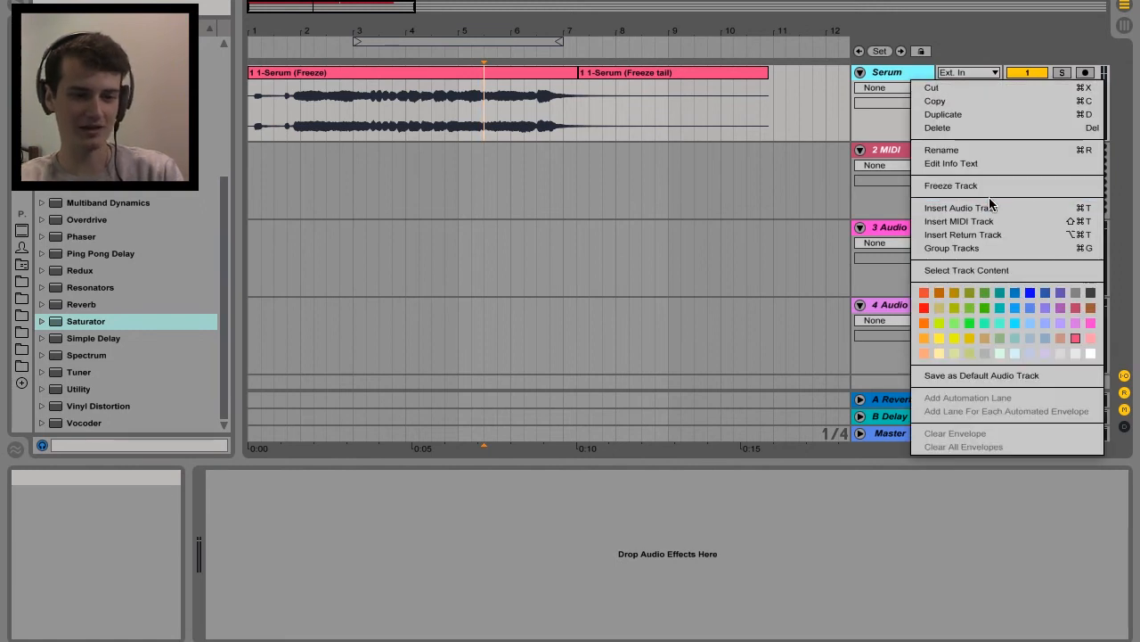
pyautogui.click(590, 114)
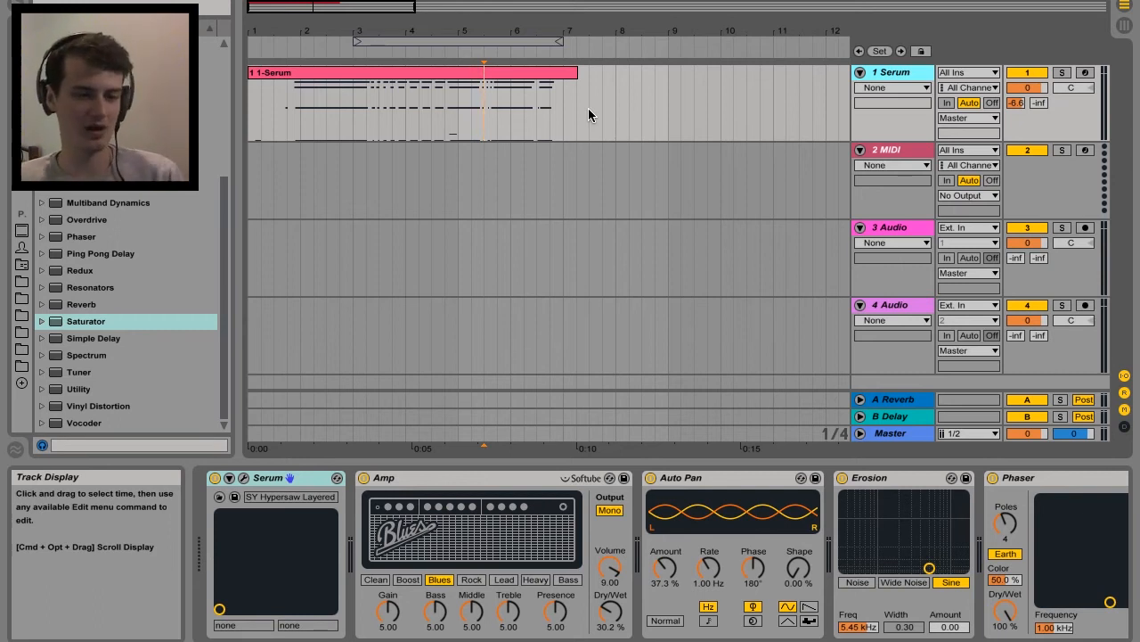
# Re-freeze the Serum MIDI track and select its header.
pyautogui.rightClick(891, 72)
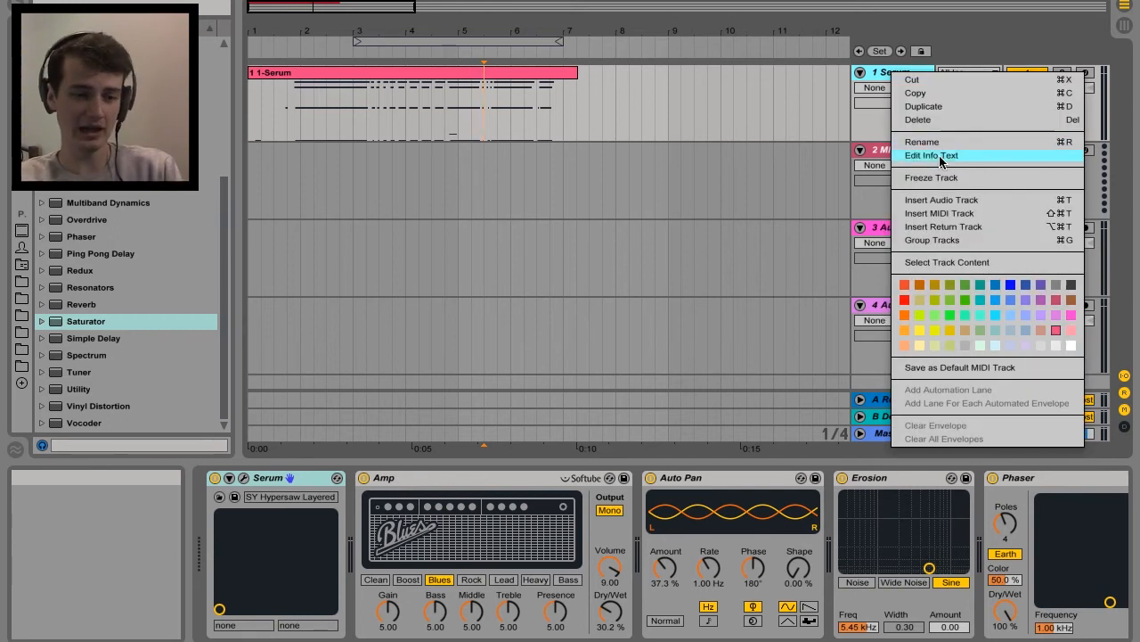
pyautogui.click(932, 178)
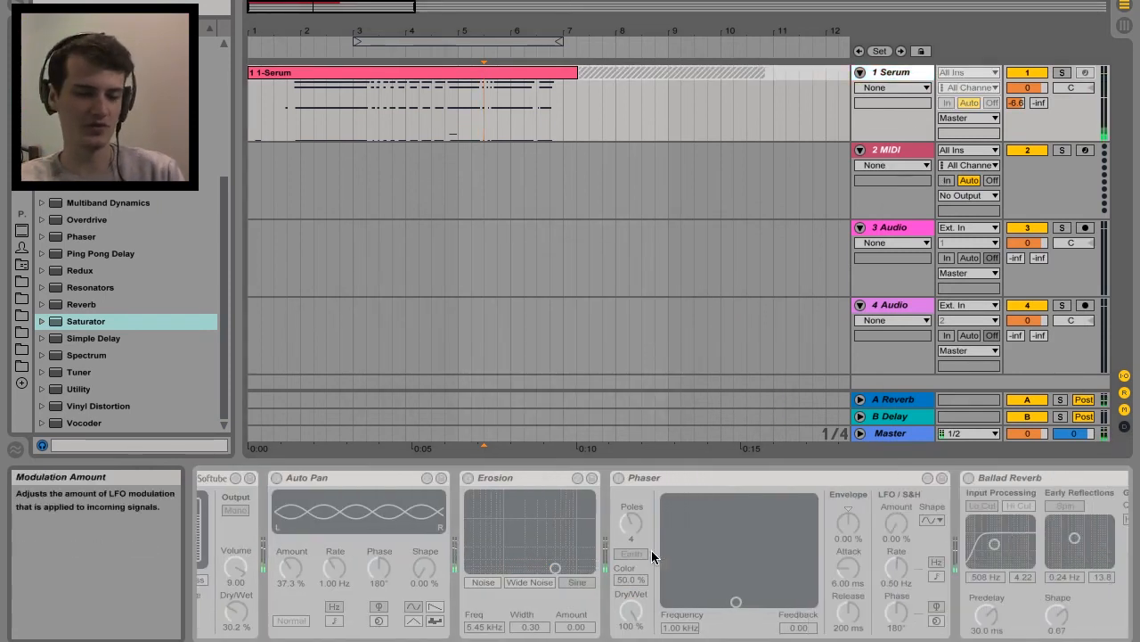
pyautogui.click(894, 72)
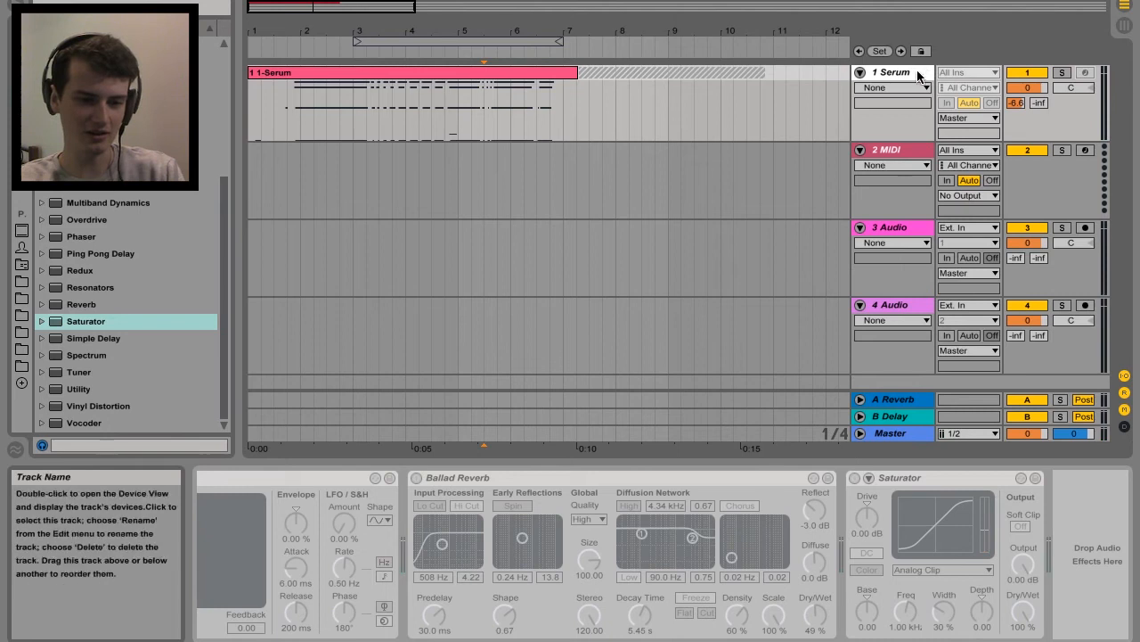
pyautogui.moveTo(633, 124)
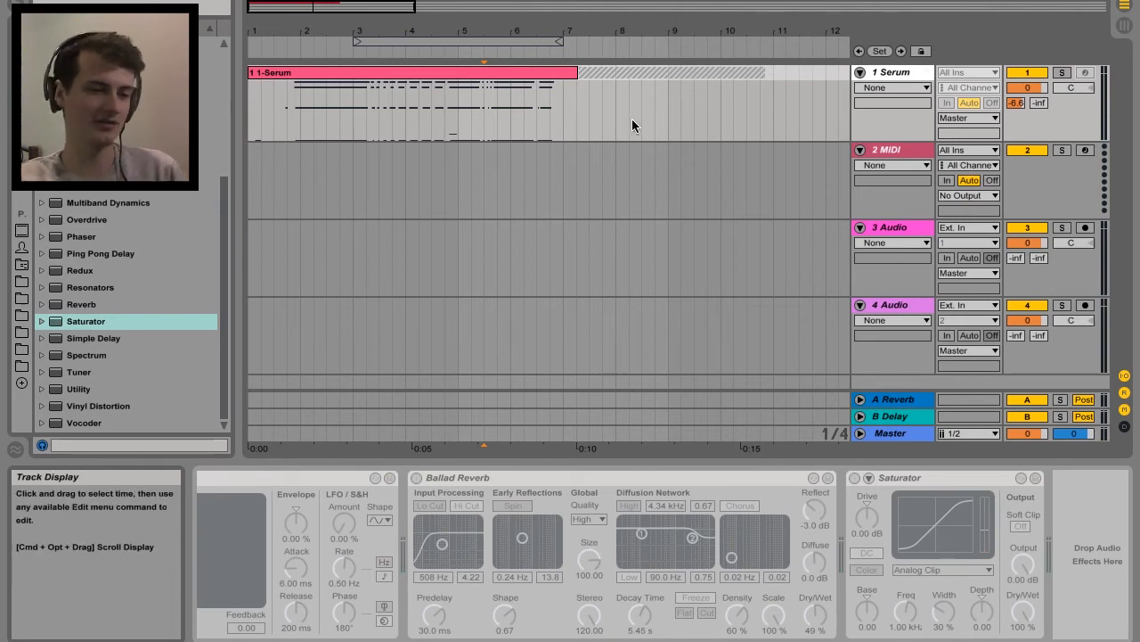
pyautogui.moveTo(619, 125)
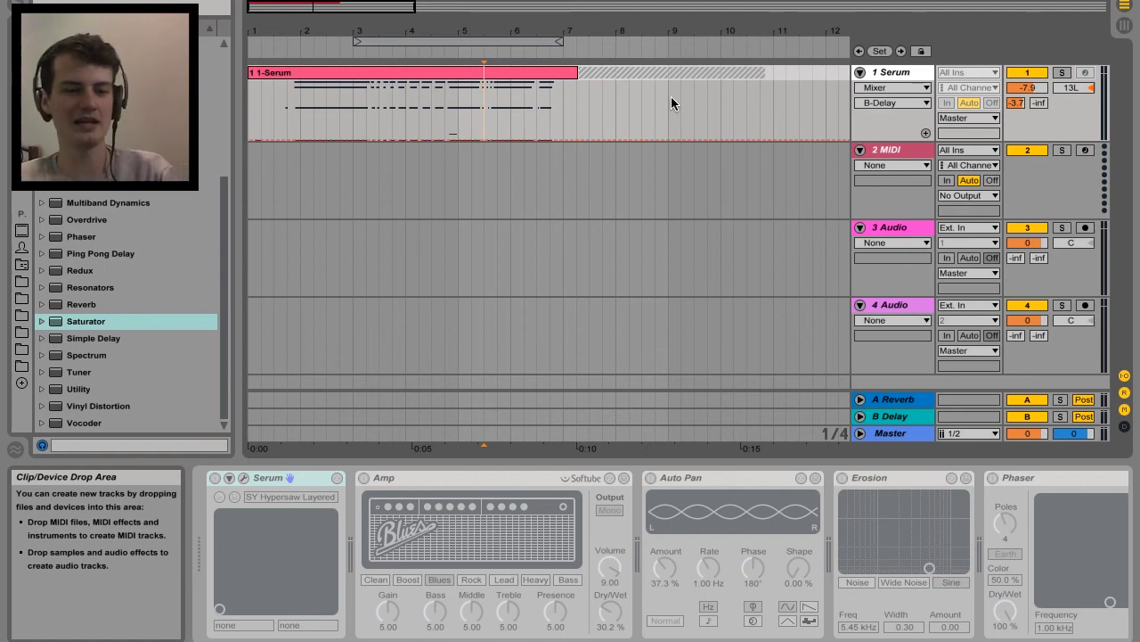
pyautogui.click(967, 117)
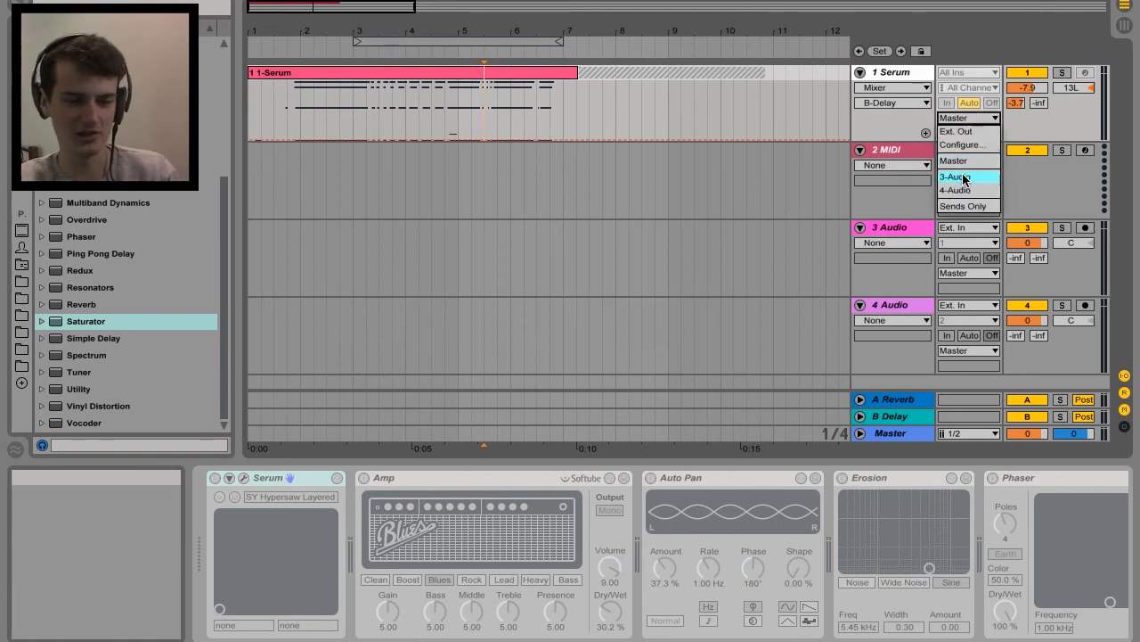
pyautogui.moveTo(962, 191)
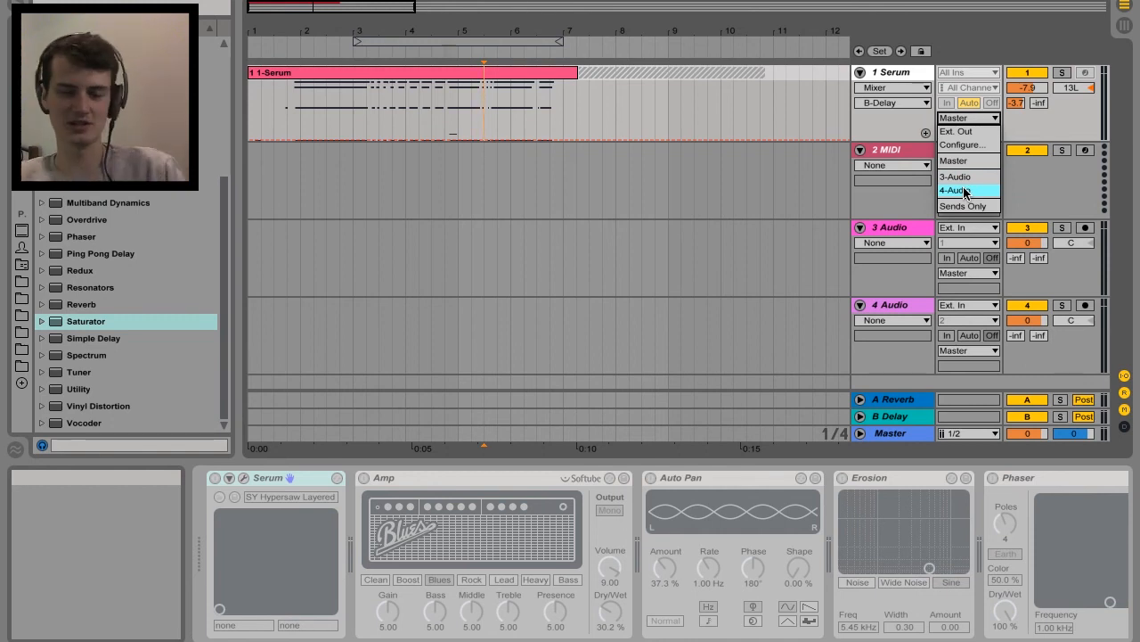
pyautogui.click(958, 190)
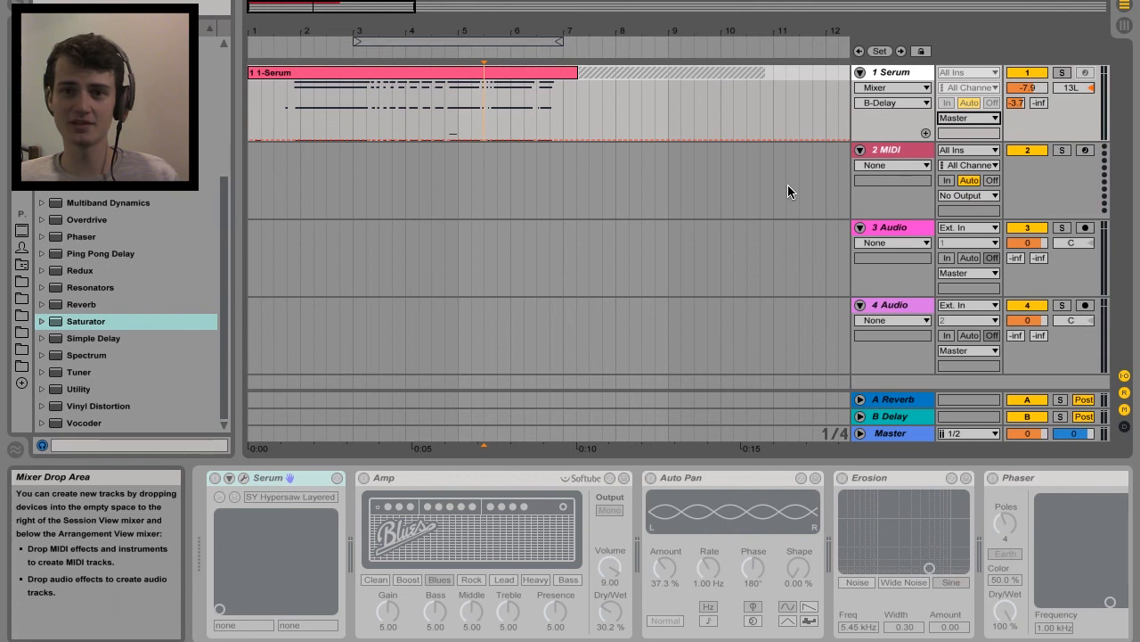